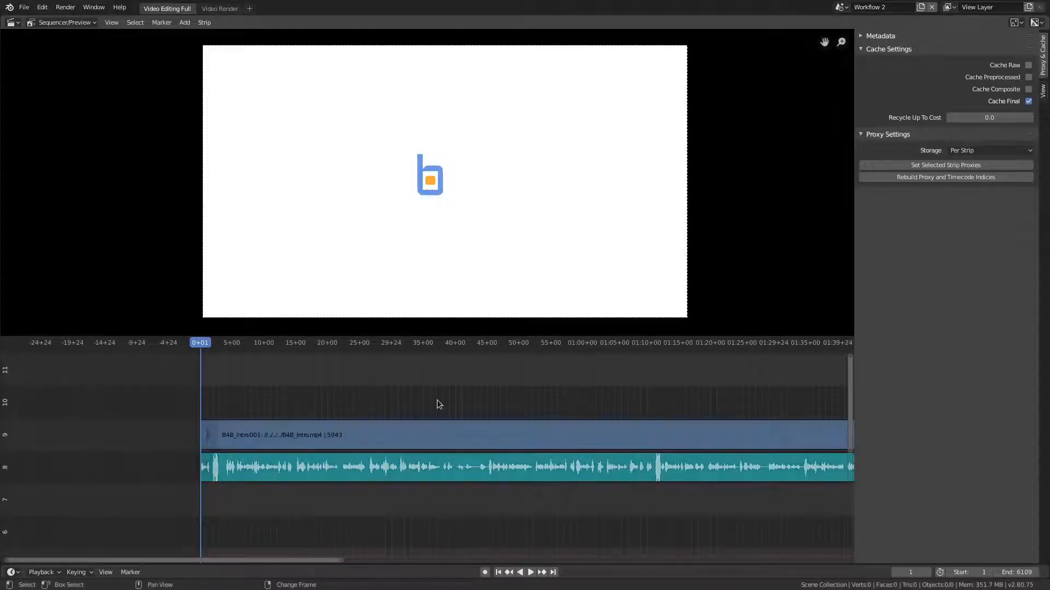
Step: Select the intro strip and cut it at about 21 seconds and 52 seconds
click(438, 403)
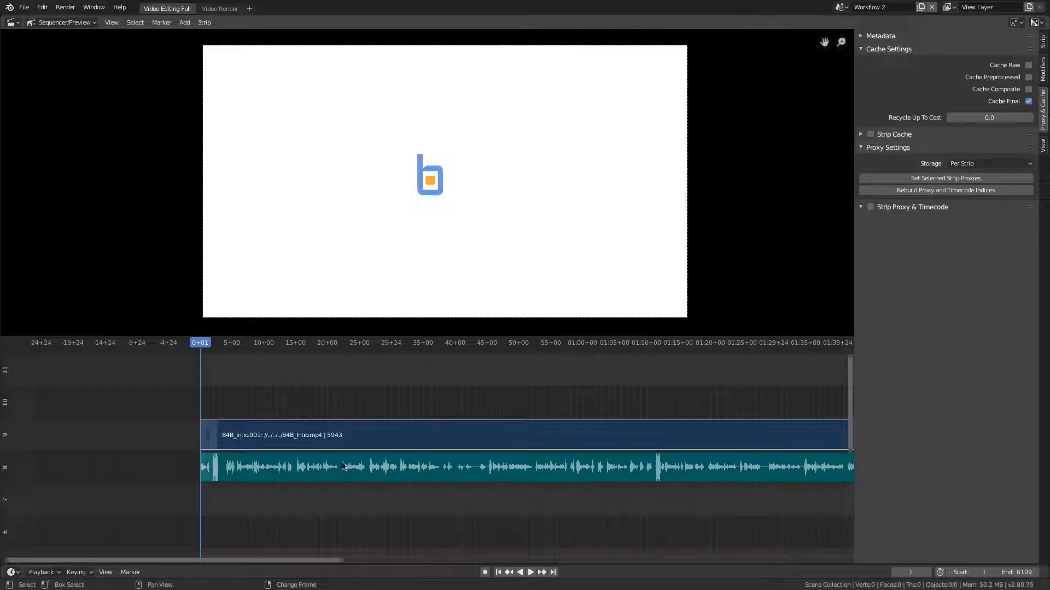
click(529, 572)
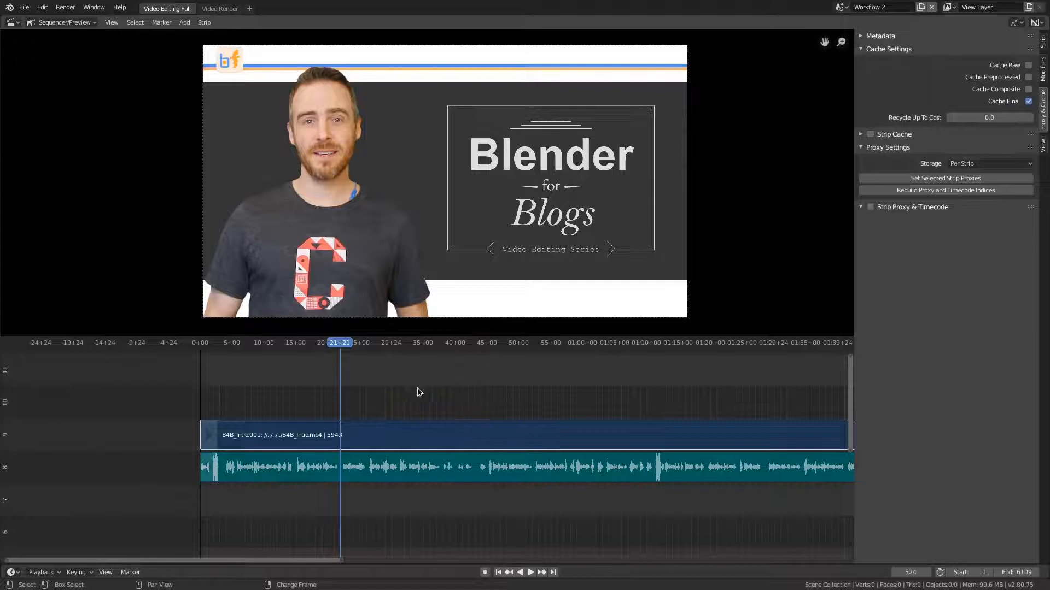
mouse_move(437, 381)
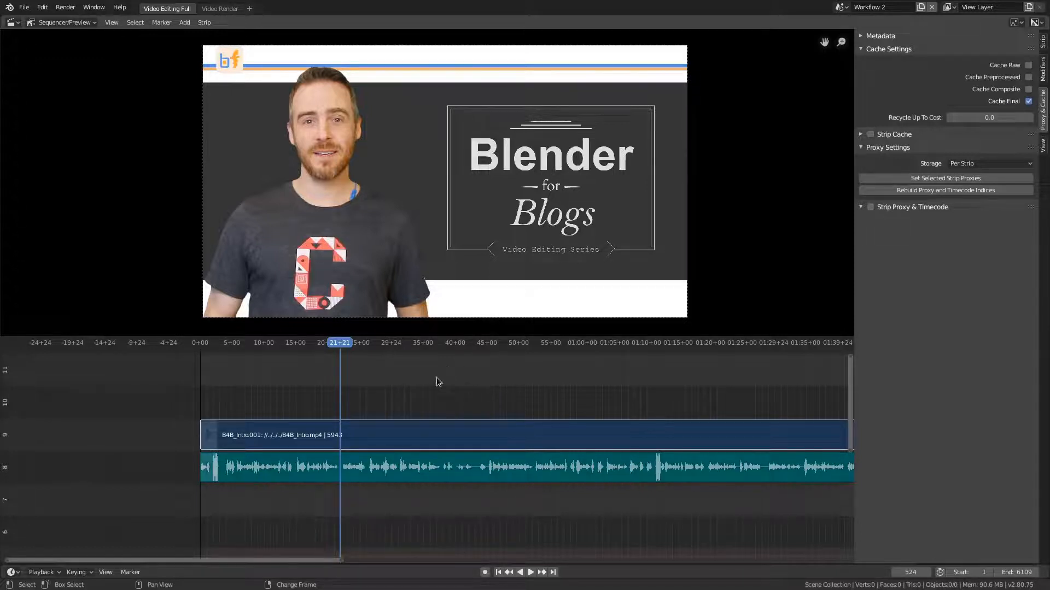
mouse_move(467, 395)
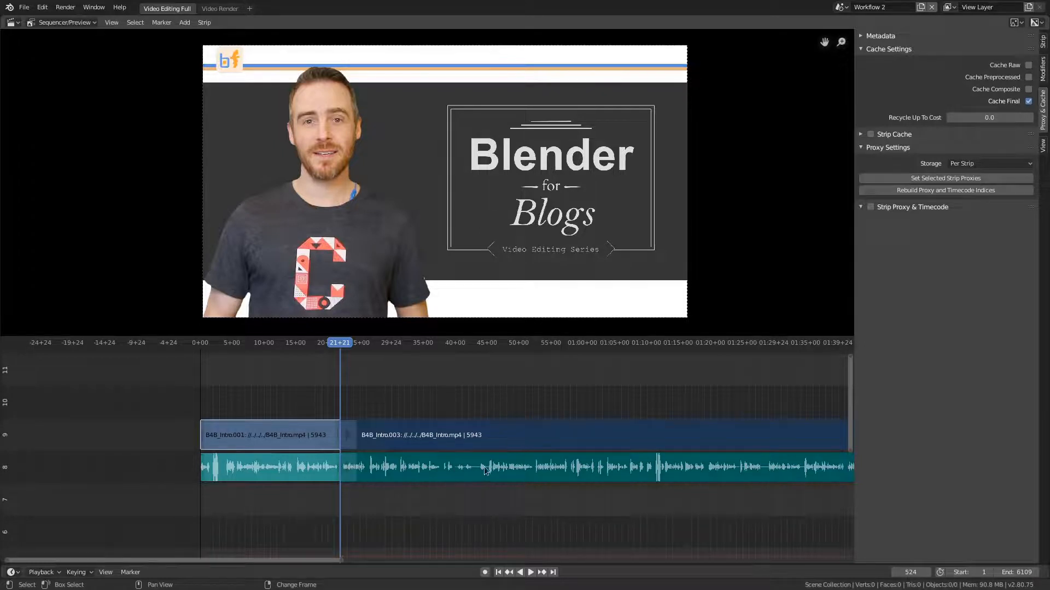
click(530, 572)
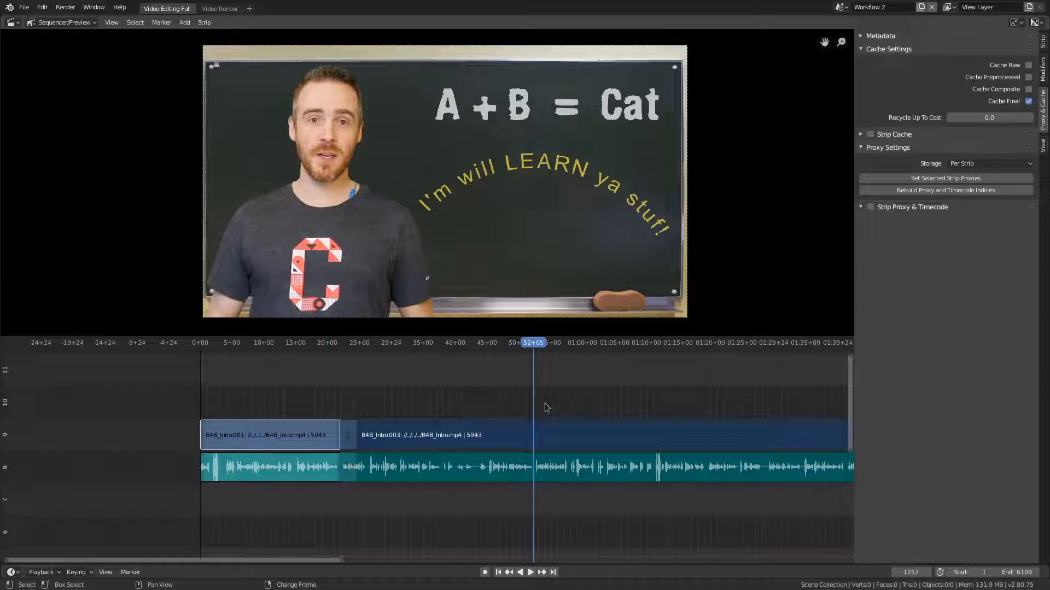
mouse_move(645, 413)
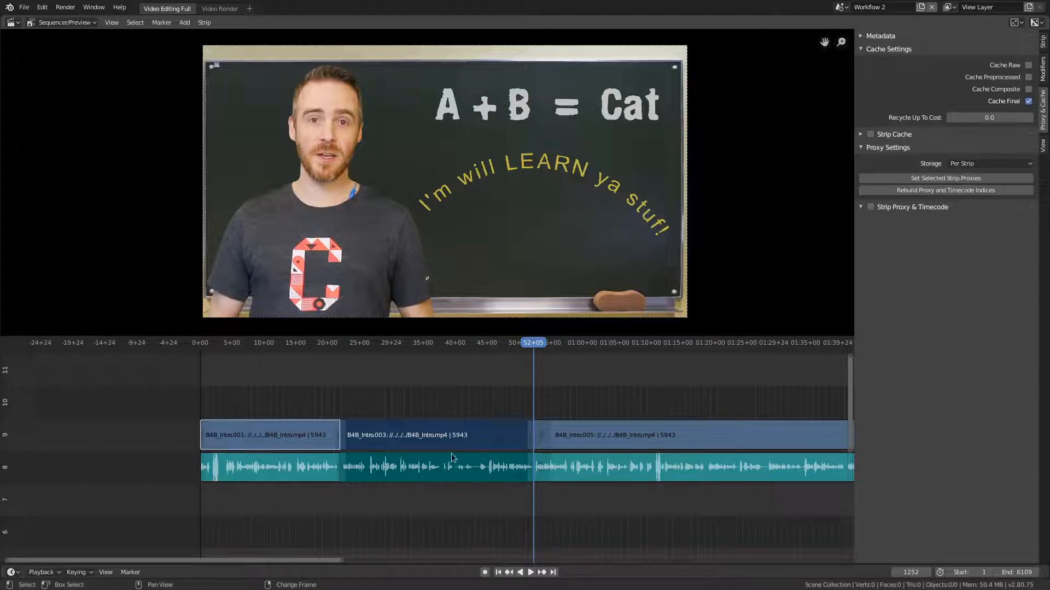
mouse_move(441, 388)
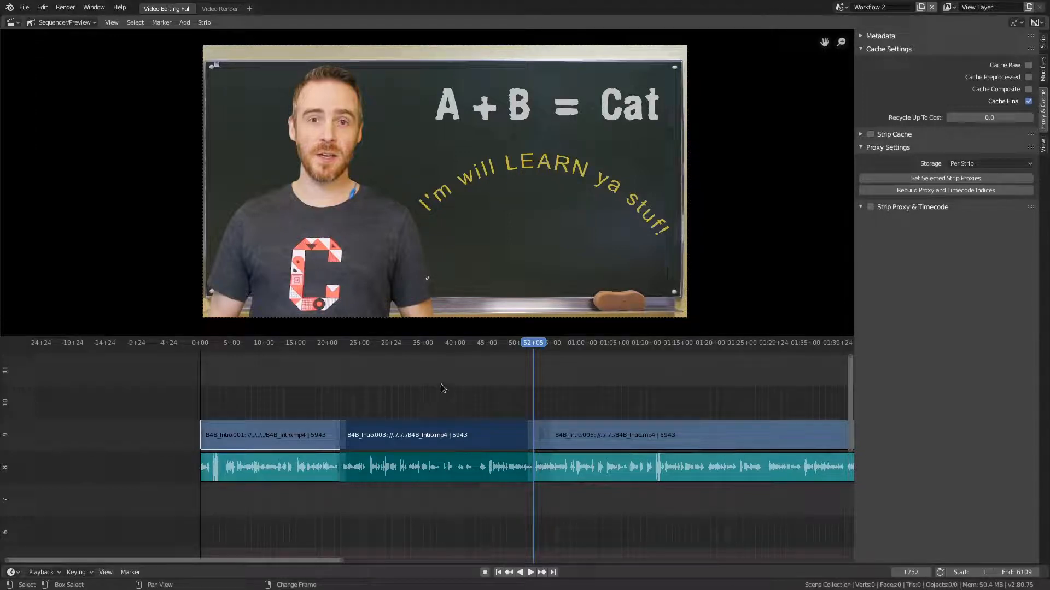
Step: Cancel the Erase Strips prompt so the middle 21–52 s clip is kept
key(X)
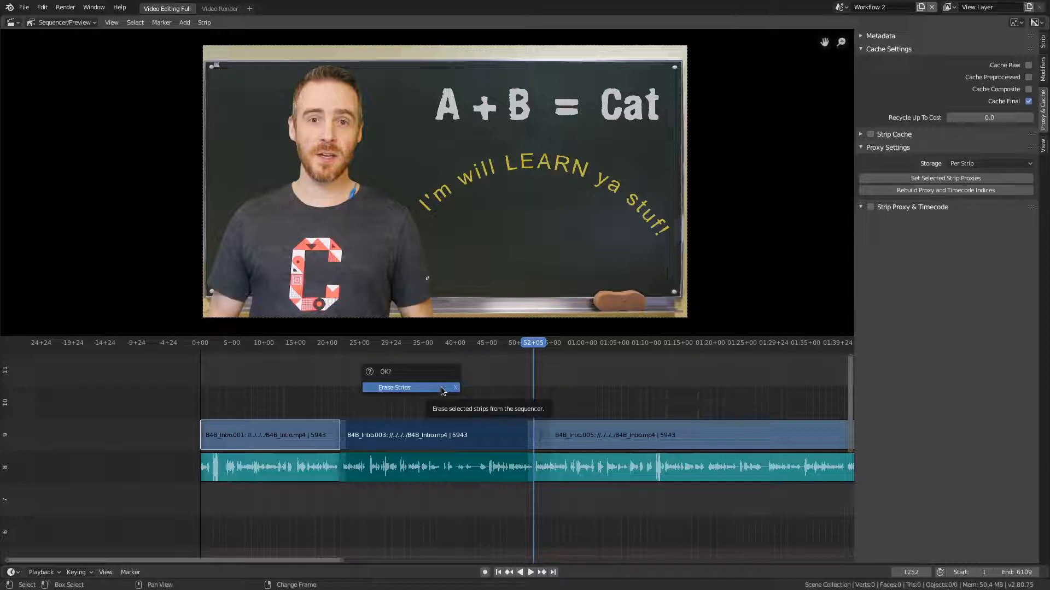
click(394, 387)
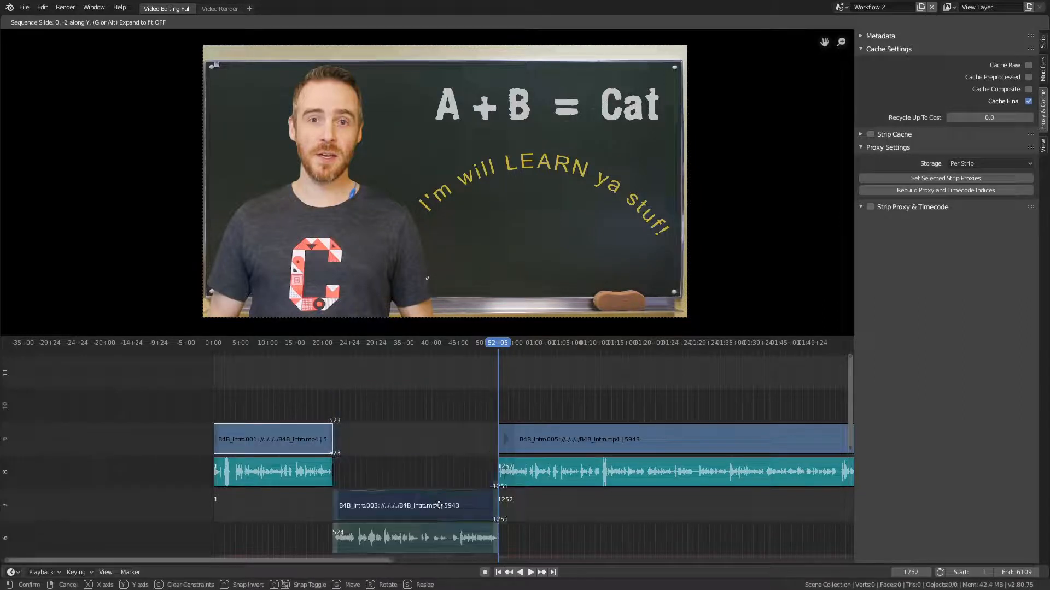
Step: Drop the middle clip onto channel 6 and its audio onto channel 5
drag(413, 505, 413, 373)
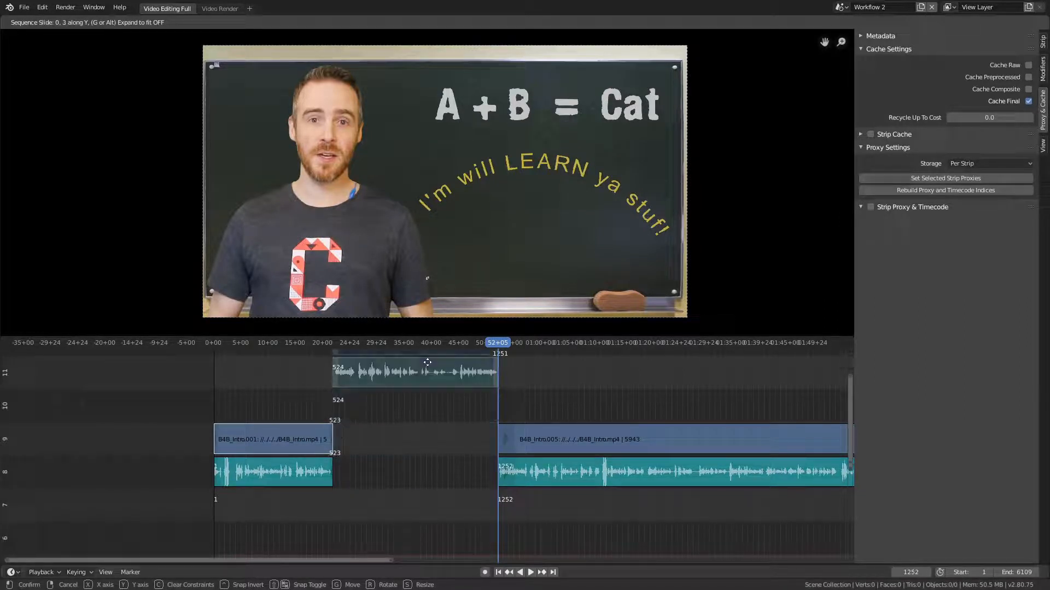
drag(413, 372, 414, 535)
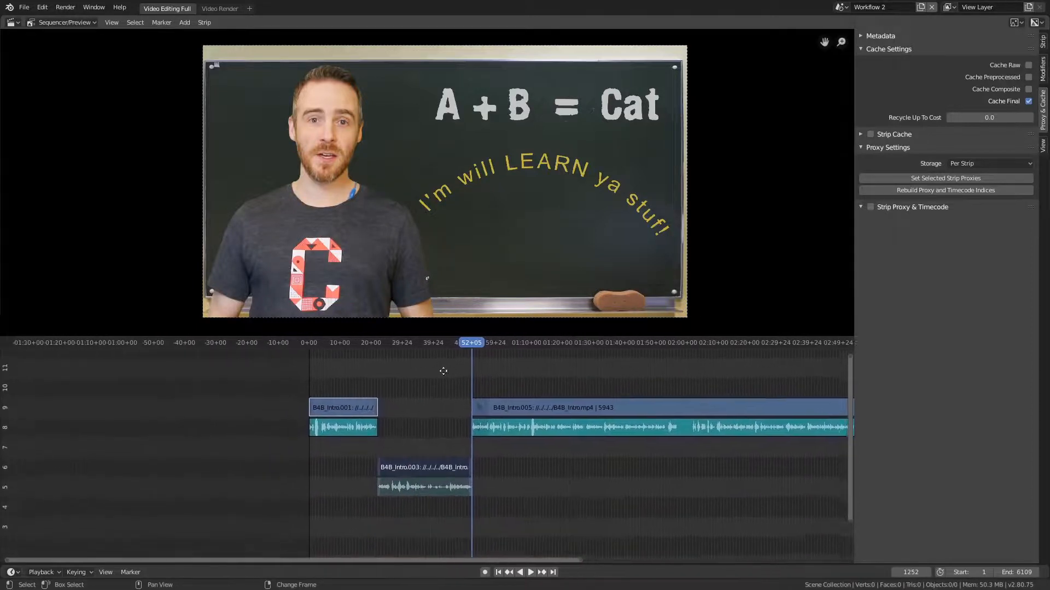
Step: Cut a short piece around 1:15–1:19 from the third strip and lower it to channel 6
scroll(down, 3)
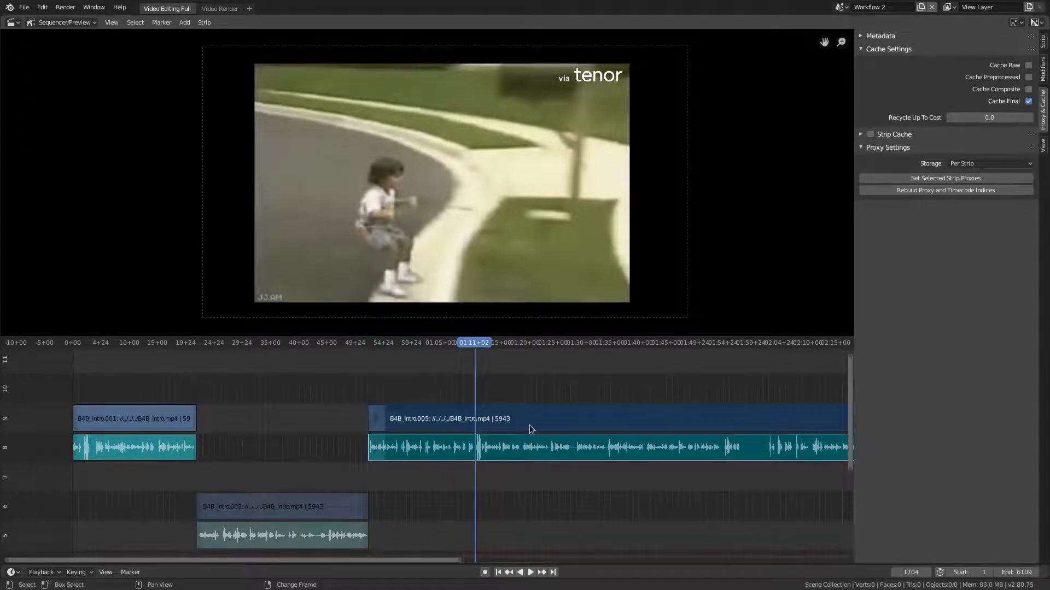
click(529, 572)
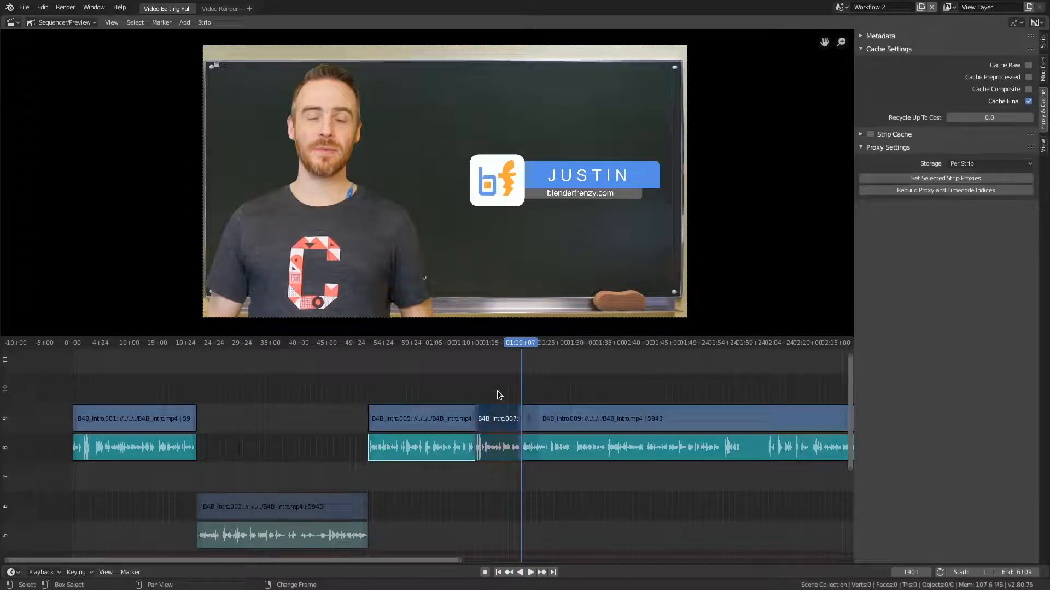
key(g)
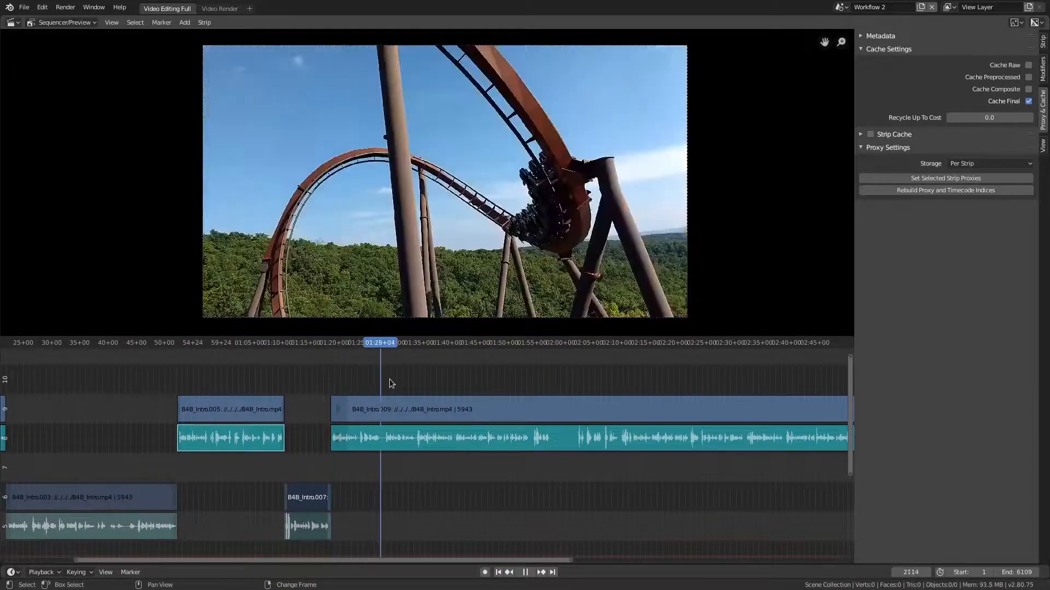
Step: Cut a piece around 2:45–3:00, lower it to channel 6, and split again near 3:12
click(433, 342)
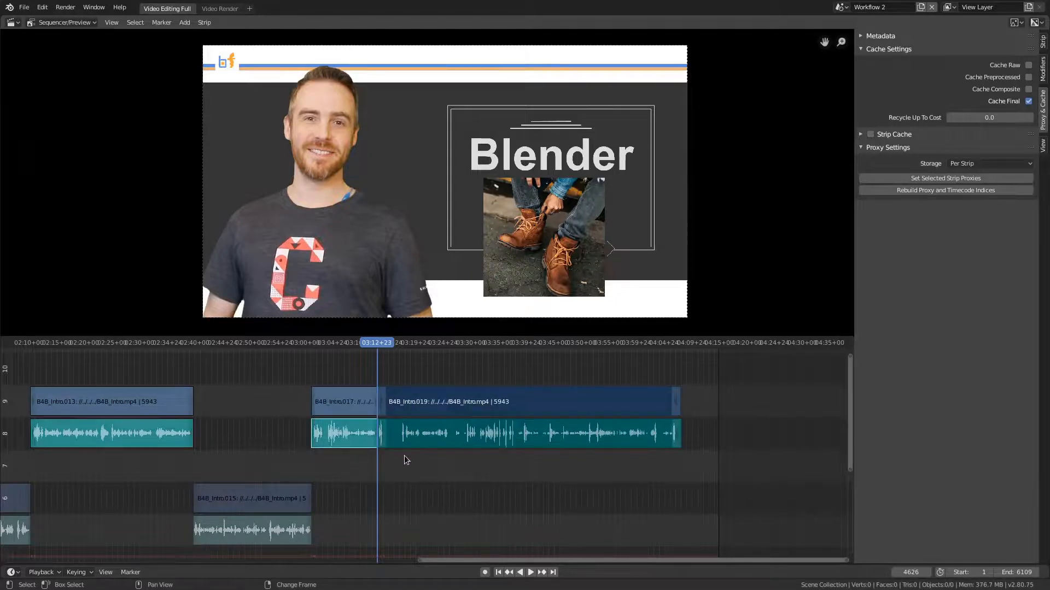
Step: Make the final cut, dismiss the Separate Images prompt, and lower the 3:12–3:38 piece
click(529, 572)
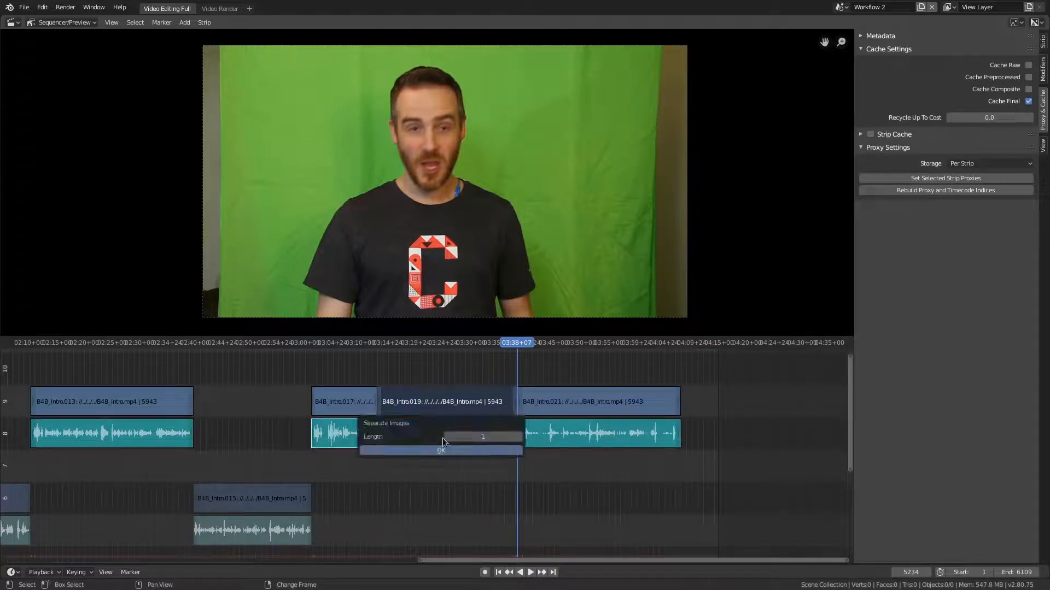
click(440, 449)
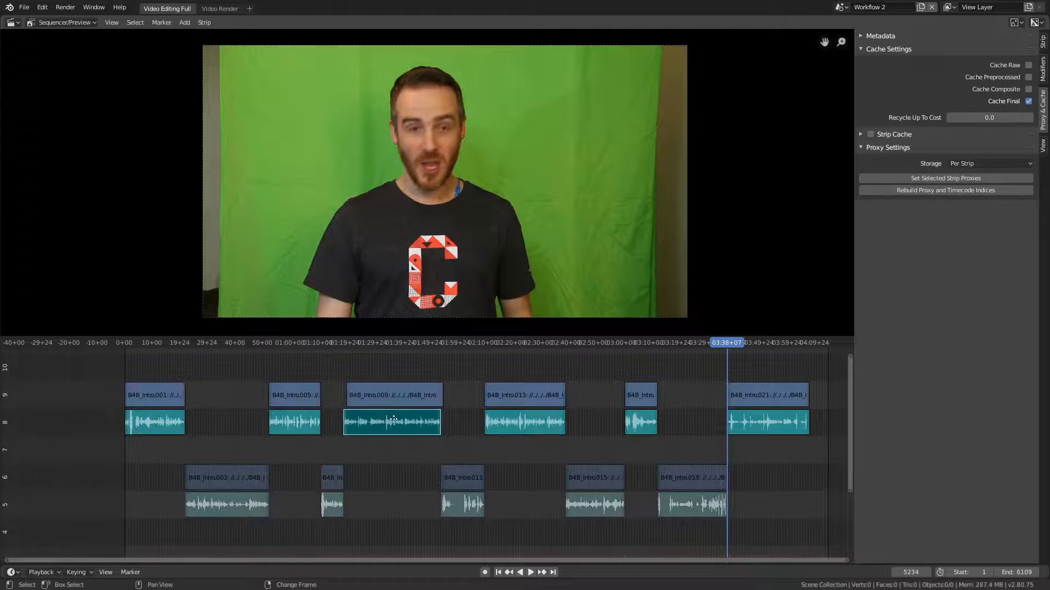
click(394, 422)
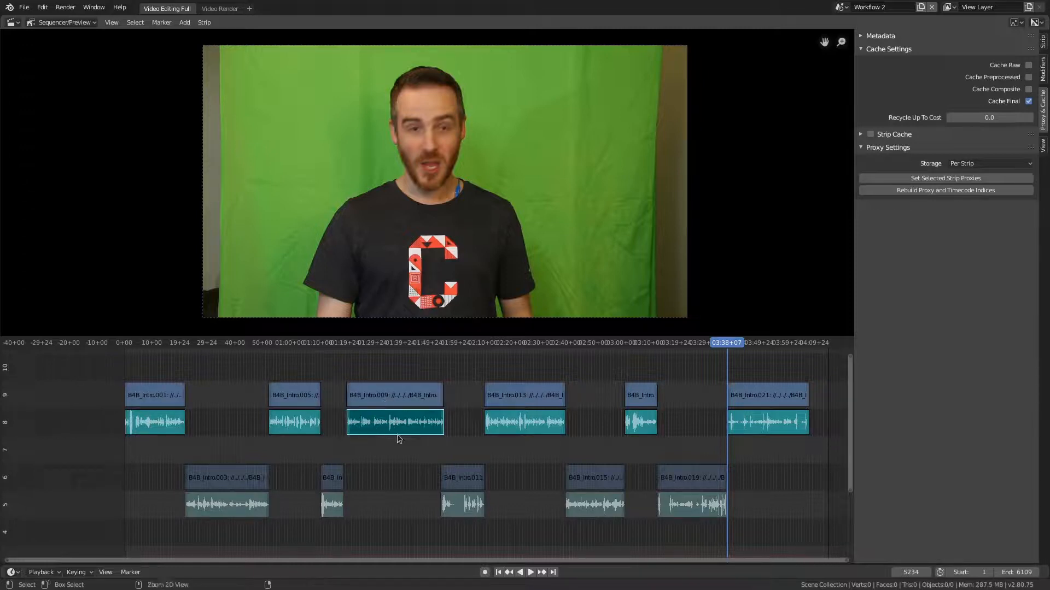
click(395, 395)
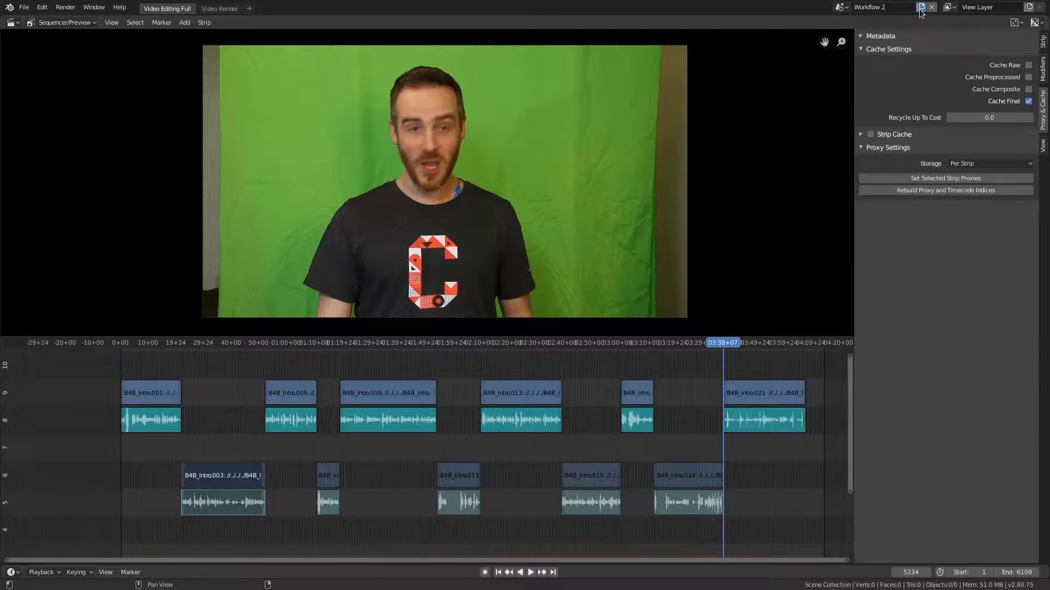
Step: Create a Full Copy scene and cancel erasing the channel 6/5 strips before moving them to the end
click(923, 8)
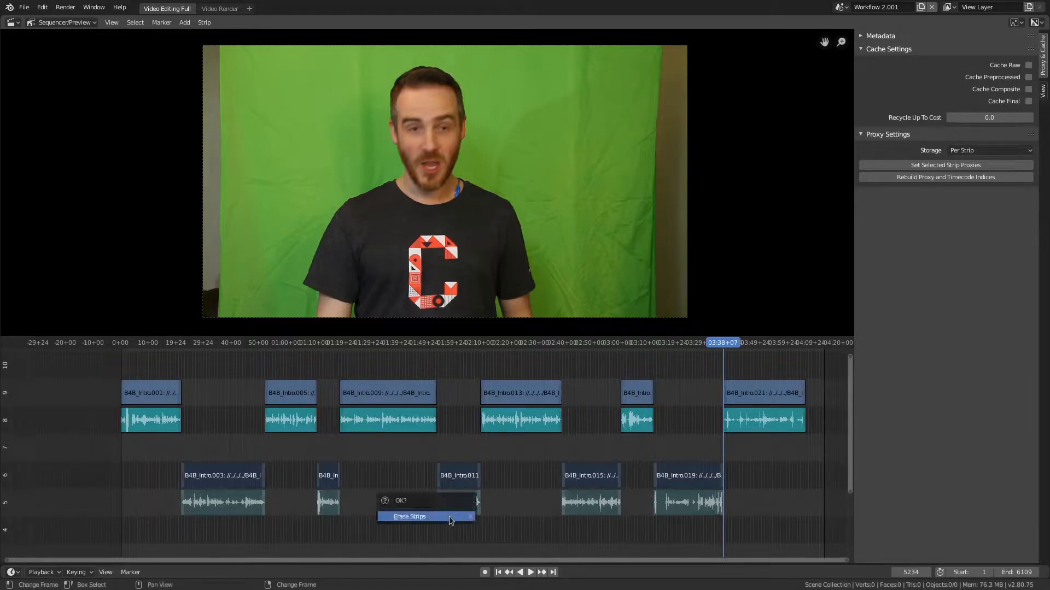
click(409, 516)
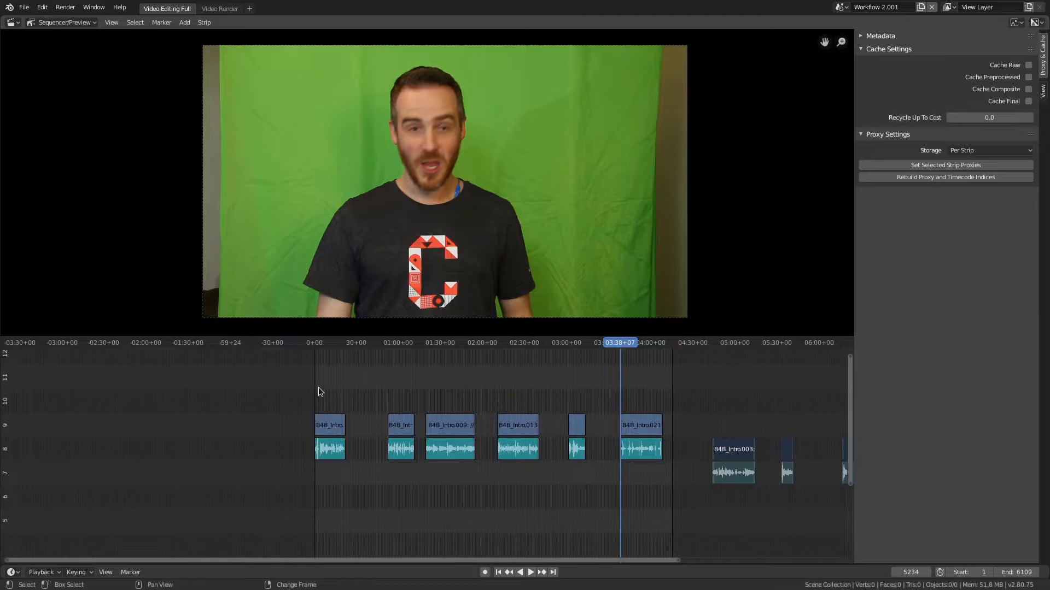
Step: Remove gaps so the six kept clips run back-to-back from the start, then scrub to verify
click(318, 342)
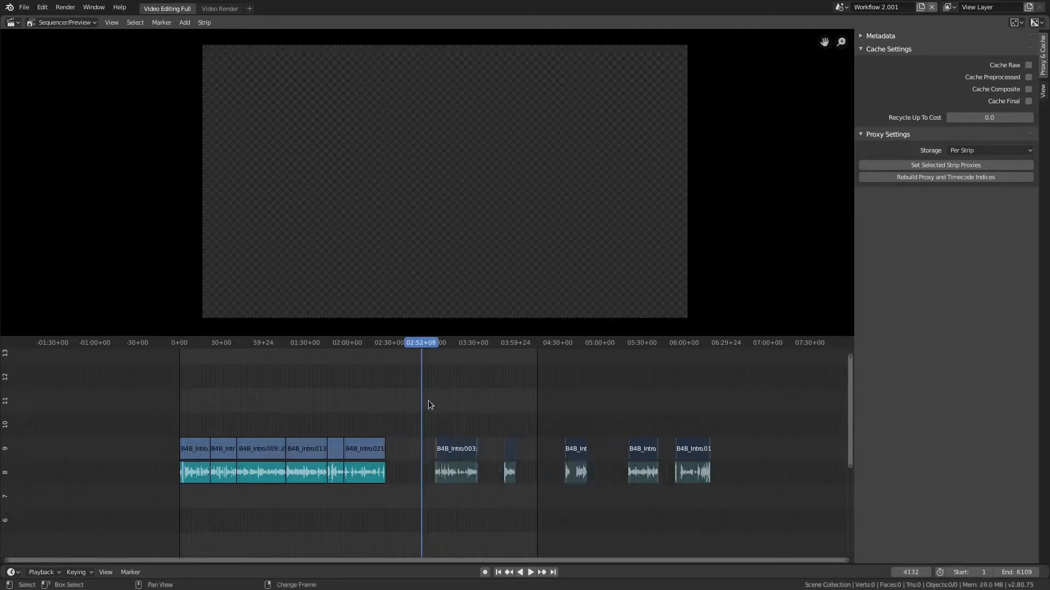
click(494, 343)
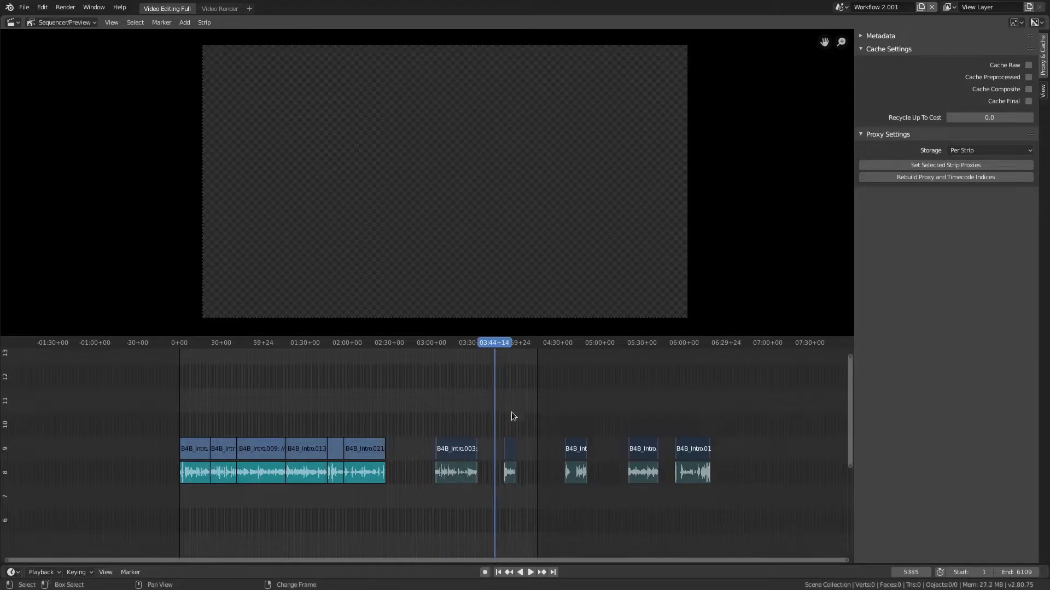
mouse_move(506, 360)
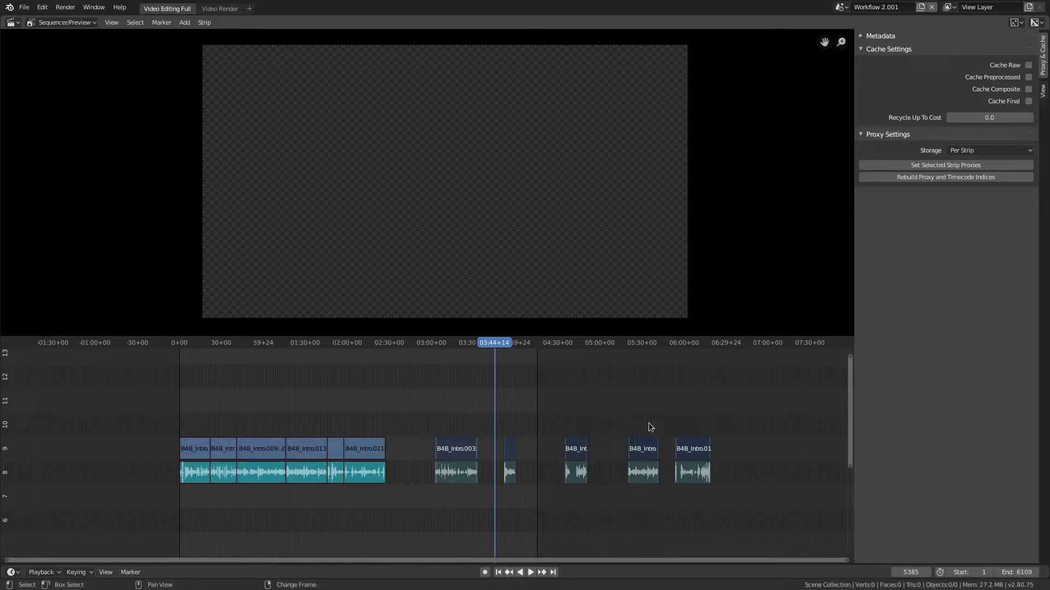
mouse_move(433, 411)
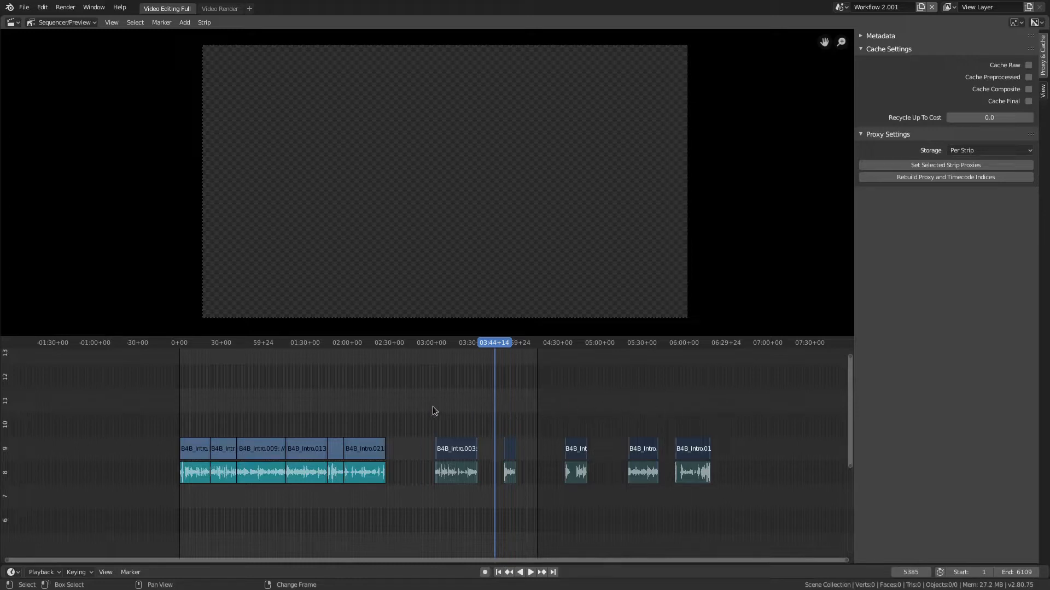
mouse_move(460, 414)
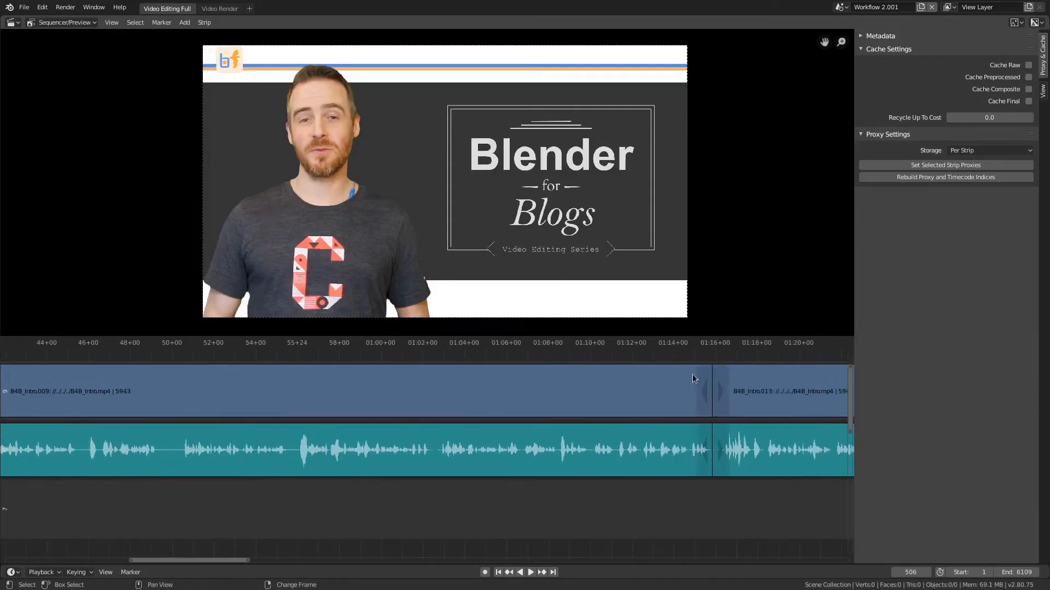
scroll(down, 3)
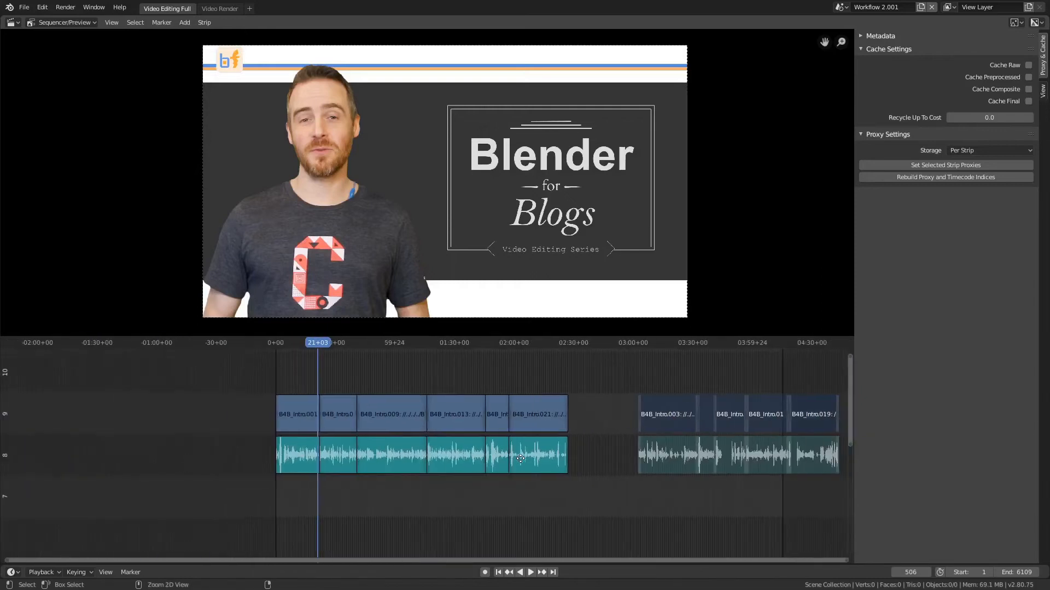